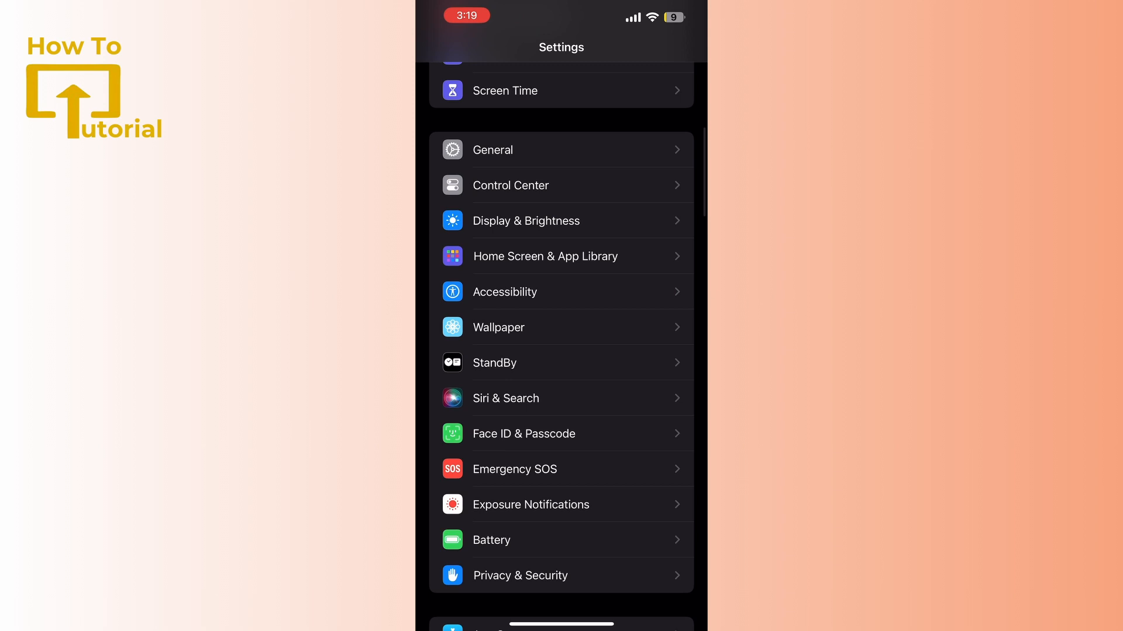
# - Scroll down the Settings list to Phone and open its calling options page
pyautogui.scroll(-3)
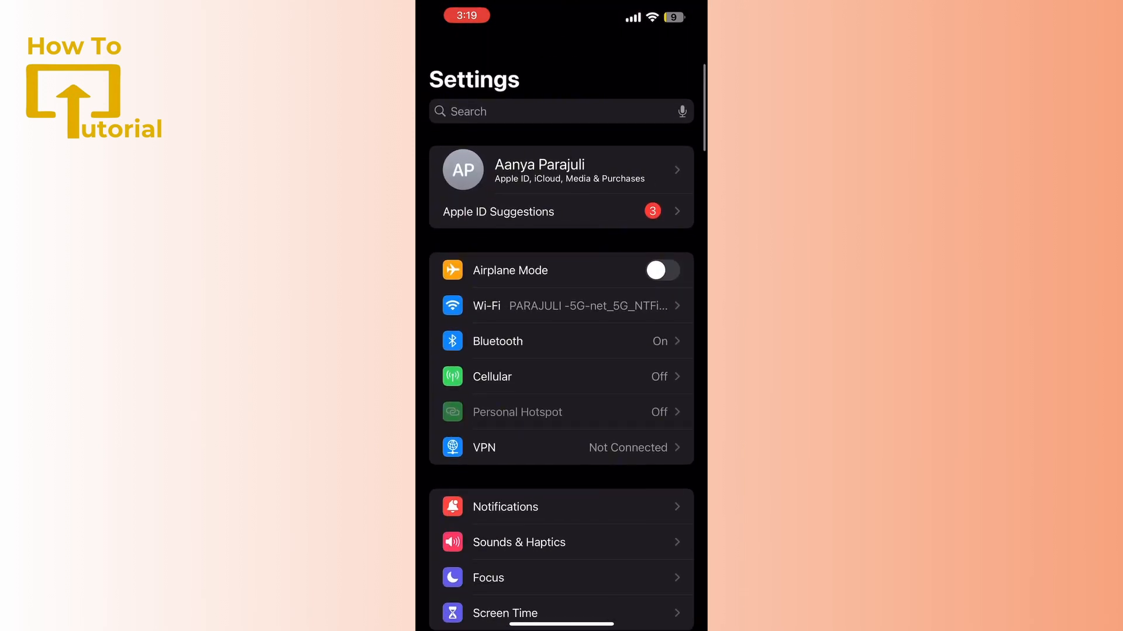
pyautogui.scroll(-3)
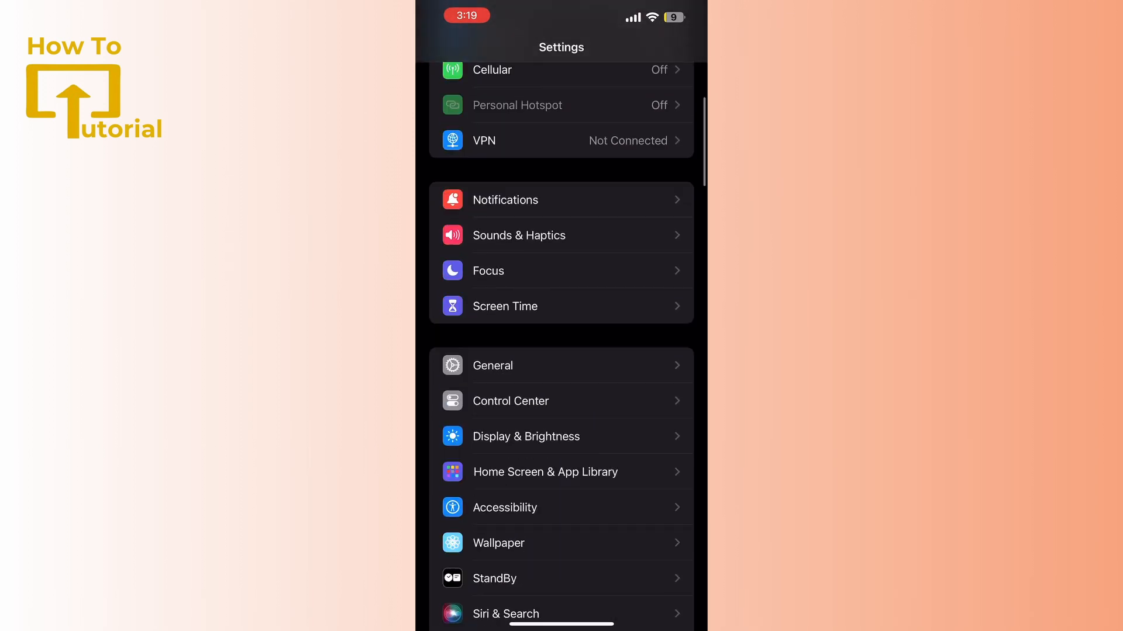
pyautogui.scroll(-3)
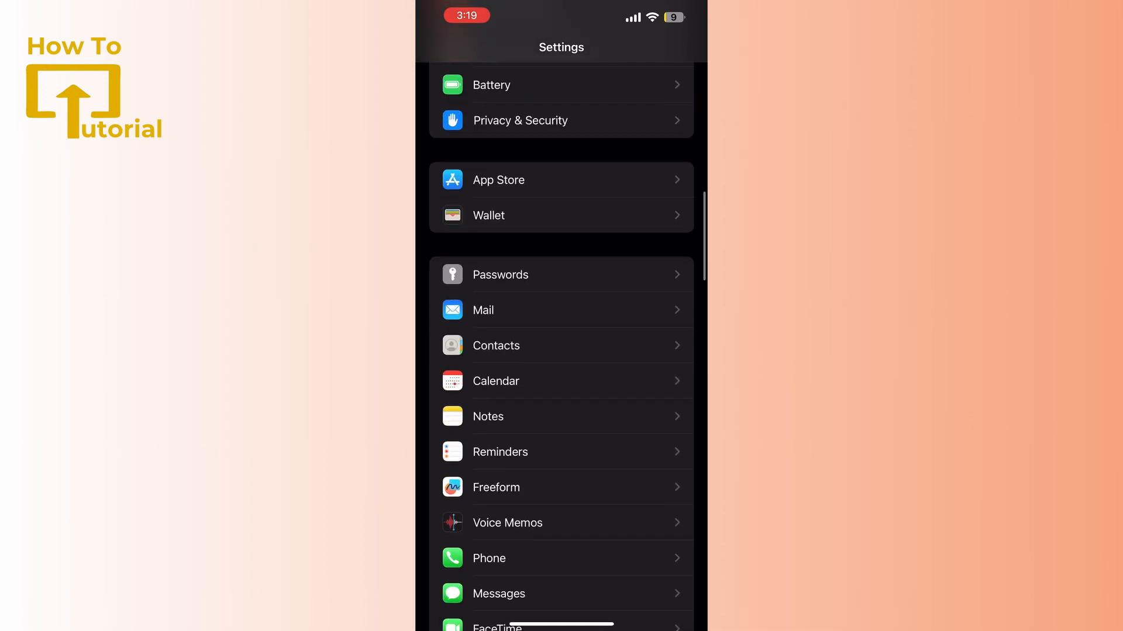
pyautogui.click(489, 558)
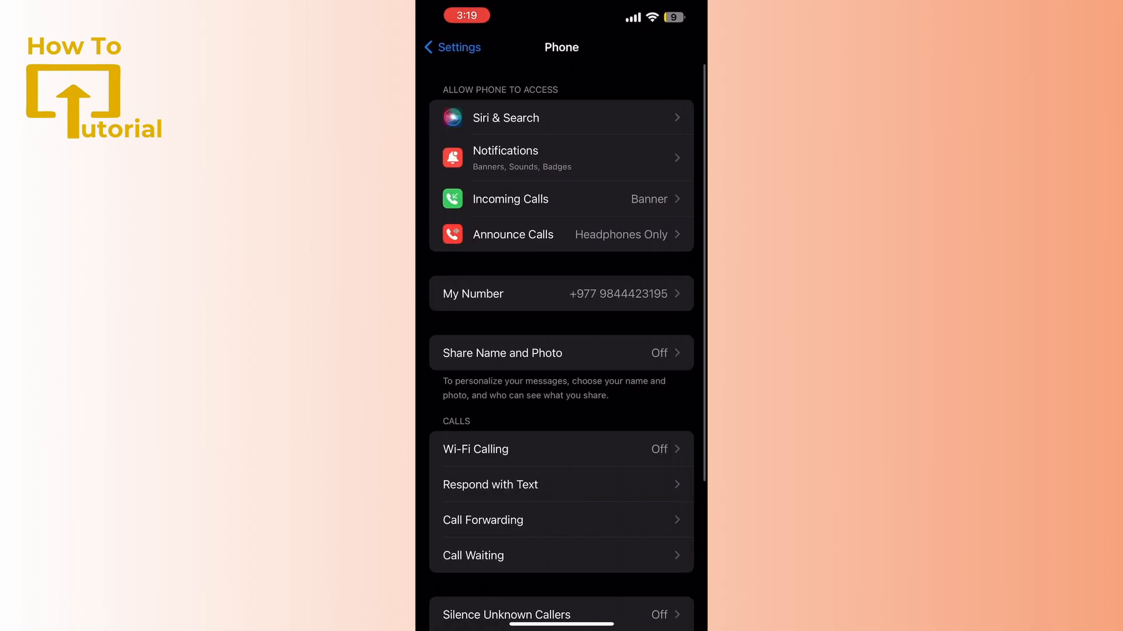